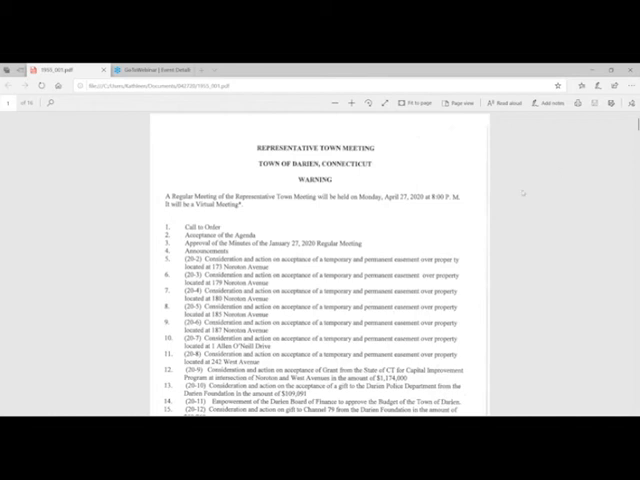
scroll(down, 3)
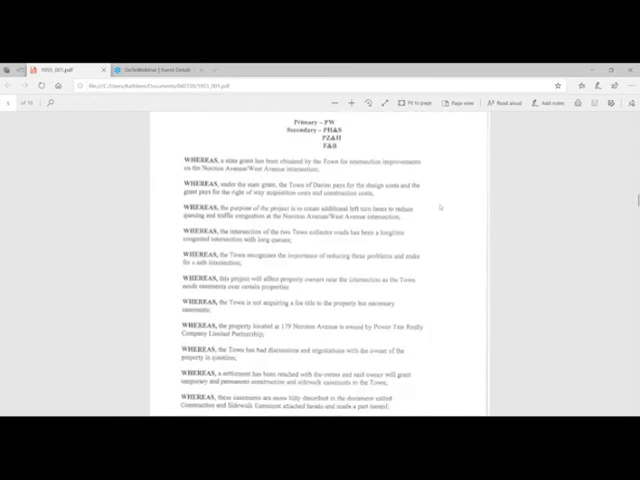
scroll(down, 3)
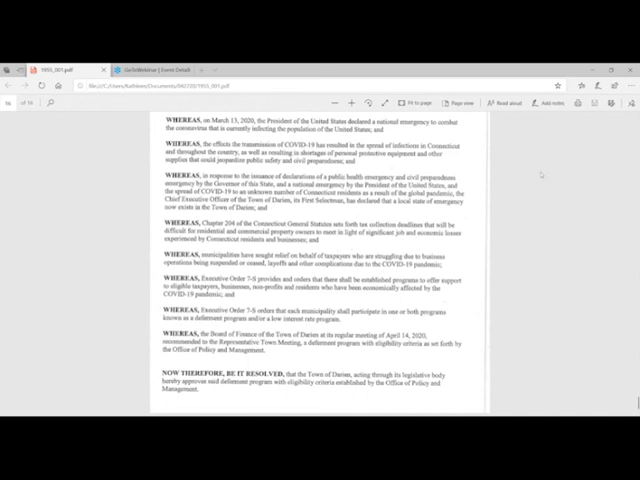
mouse_move(545, 173)
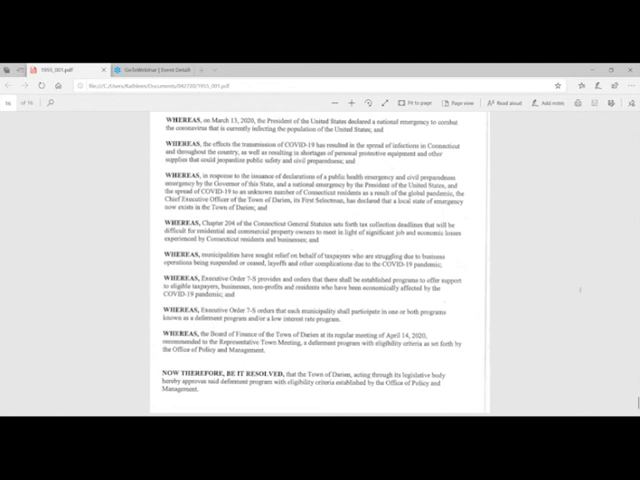
mouse_move(593, 308)
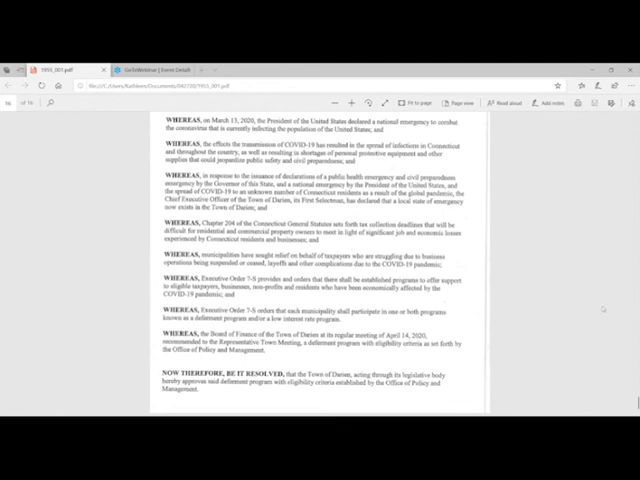